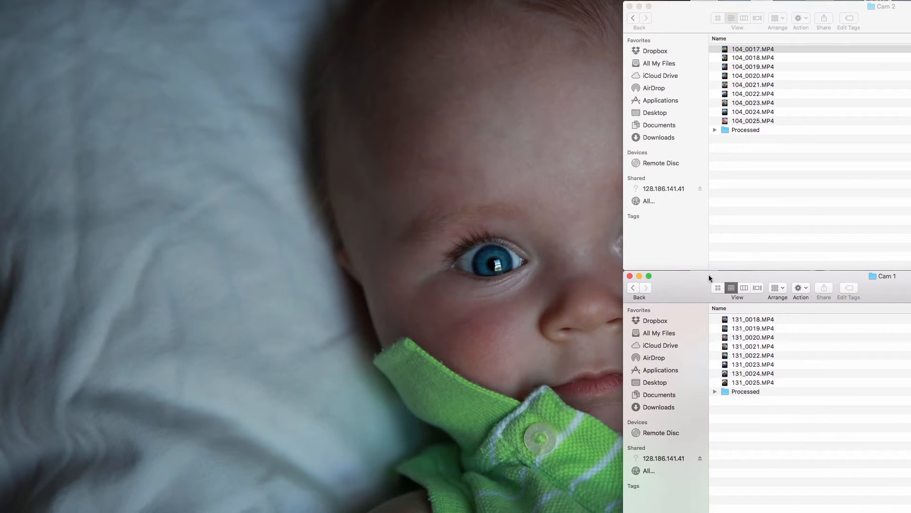
mouse_move(690, 242)
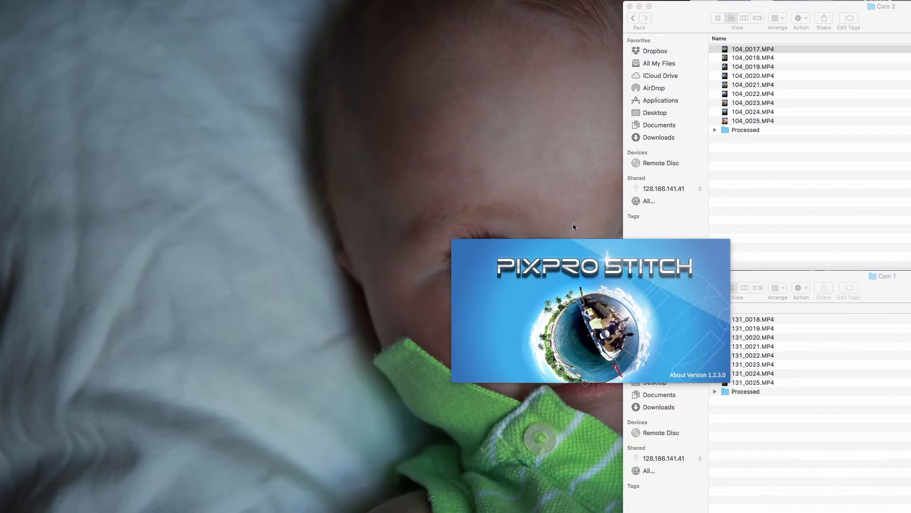
mouse_move(355, 284)
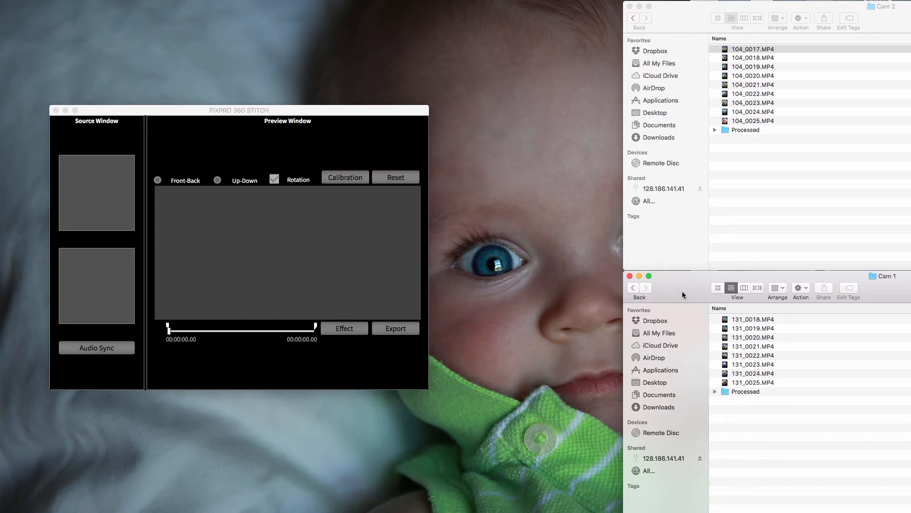
Load 104_0018.MP4 from the Cam 2 folder as Input File(A)
left_click(753, 48)
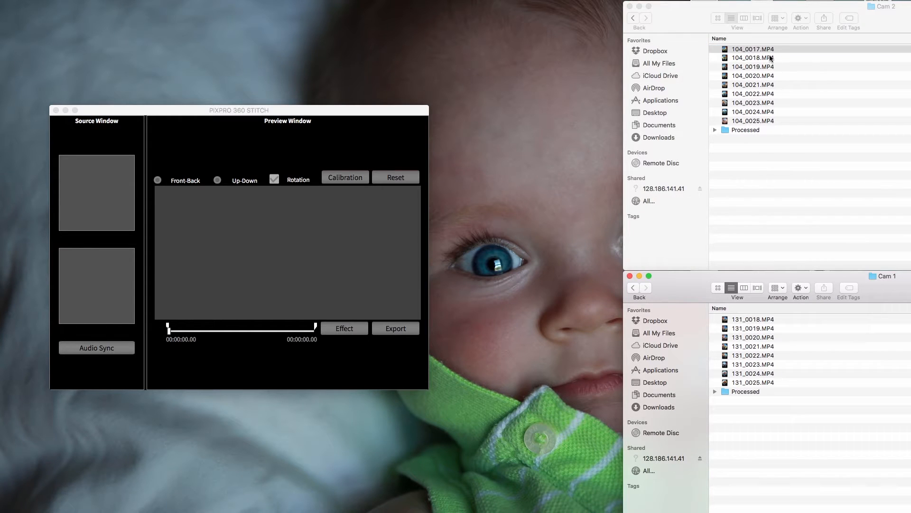
left_click(752, 48)
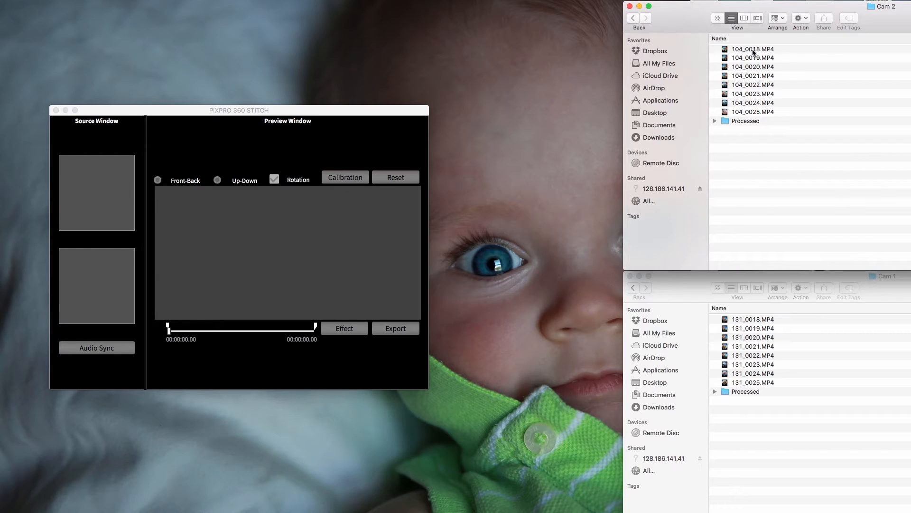
left_click_drag(752, 49, 96, 183)
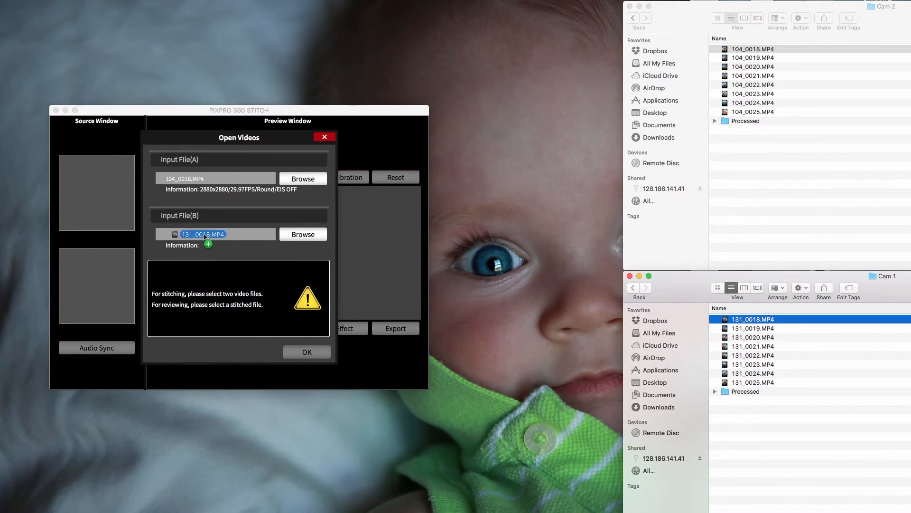
Confirm both input clips so the stitched road scene loads with its timelines
left_click(306, 351)
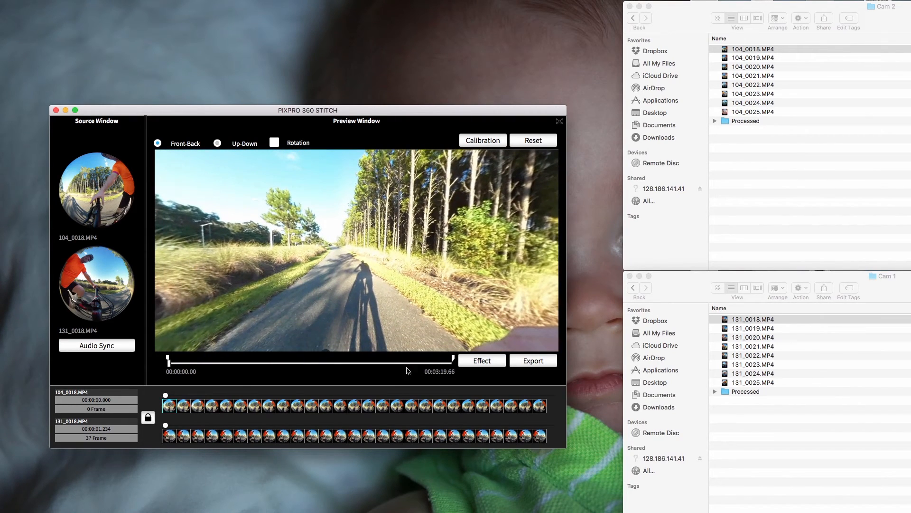
Raise the Saturation slider slightly in the Effect settings and apply it to the preview
left_click(481, 360)
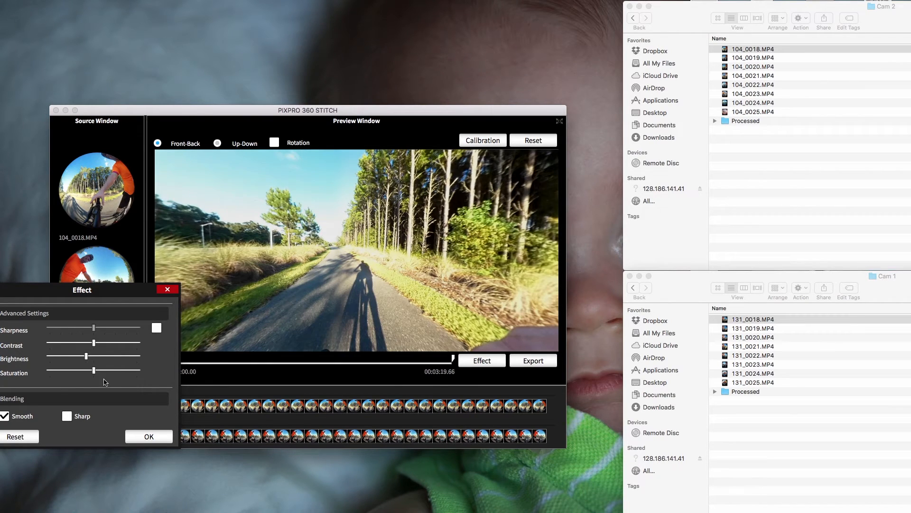
left_click_drag(94, 370, 97, 370)
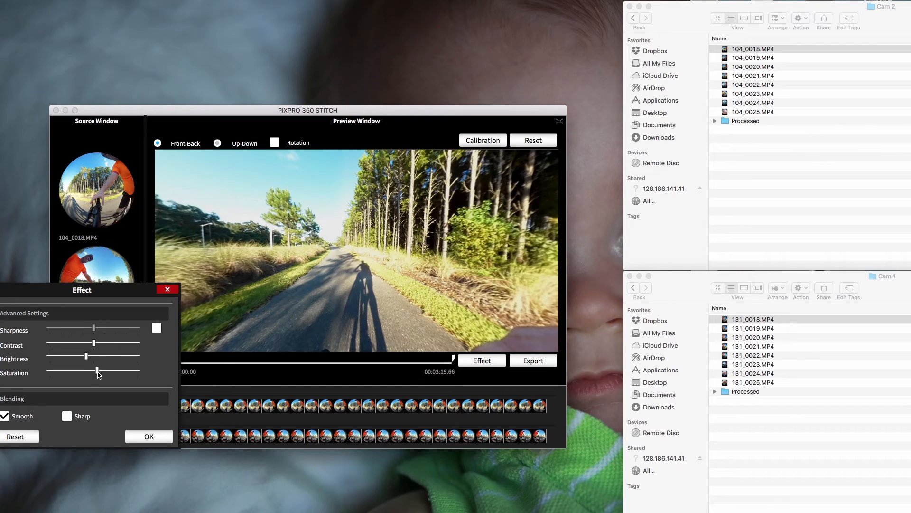
left_click(149, 437)
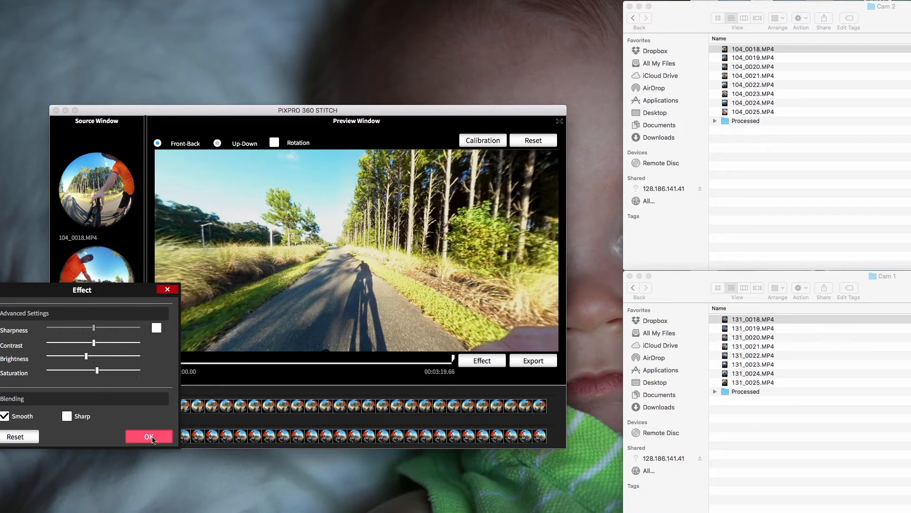
left_click(149, 436)
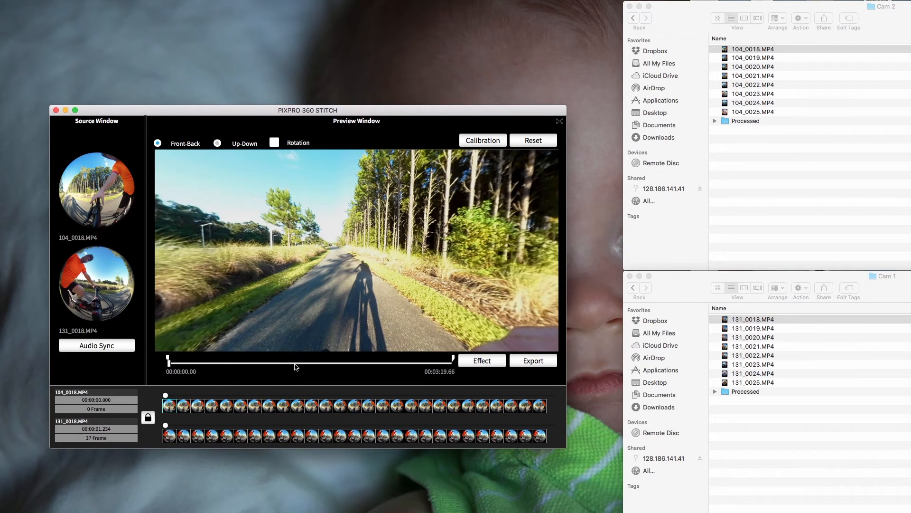
left_click_drag(165, 361, 294, 362)
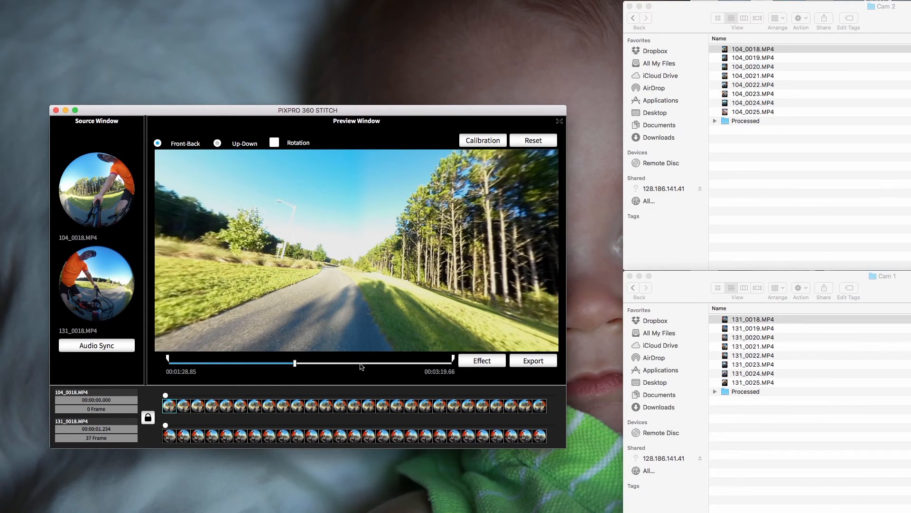
left_click_drag(294, 364, 361, 363)
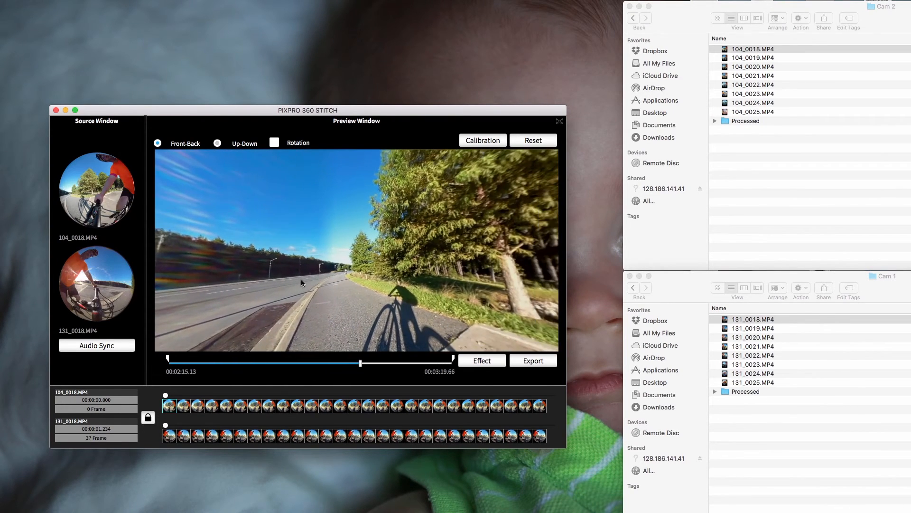
mouse_move(352, 234)
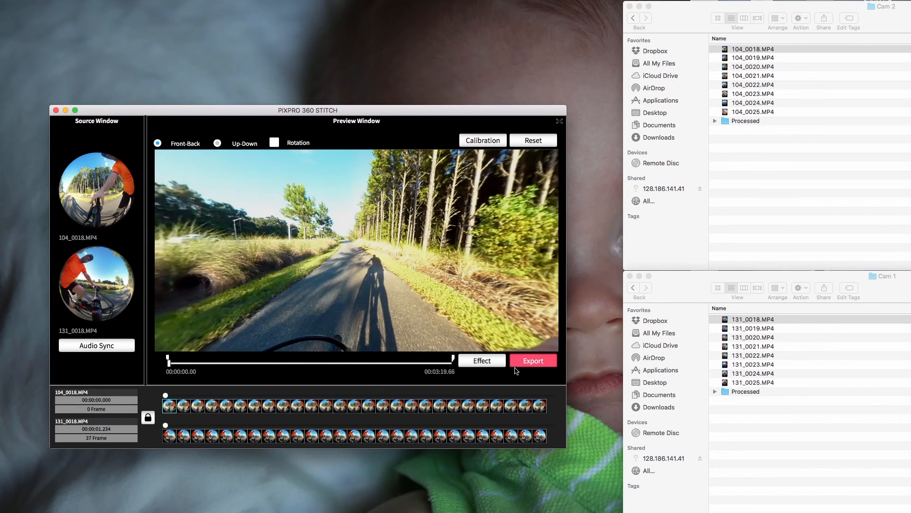
Bring up the Export dialog and uncheck Upload to YouTube
left_click(532, 360)
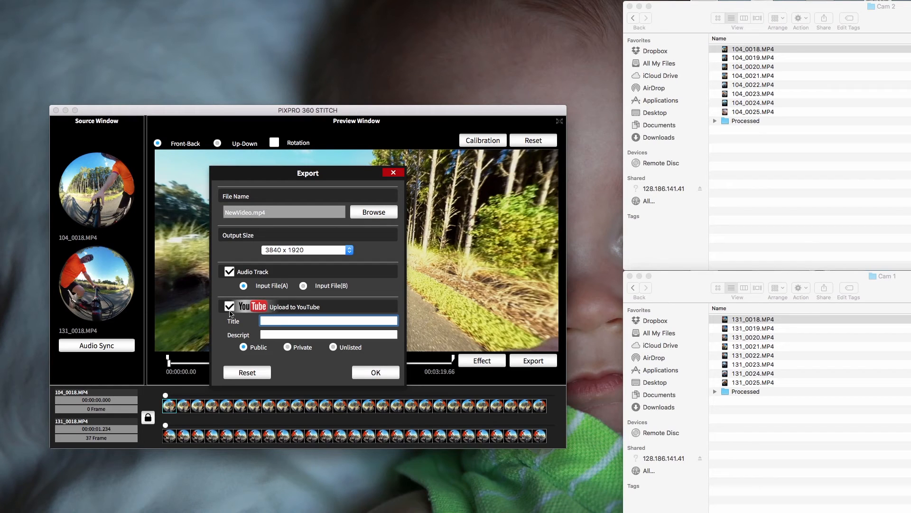
left_click(328, 320)
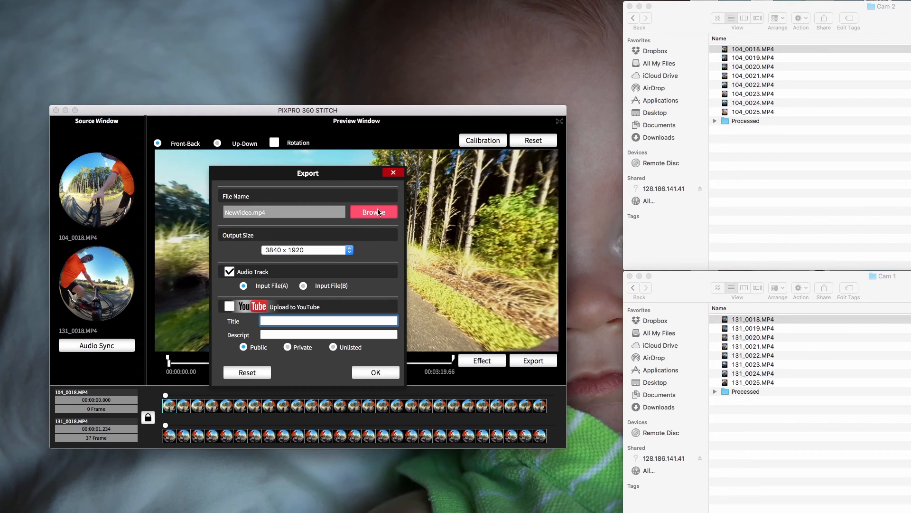
Name the export Riding on Munson Part 18 in the bike ride folder and start exporting
left_click(373, 212)
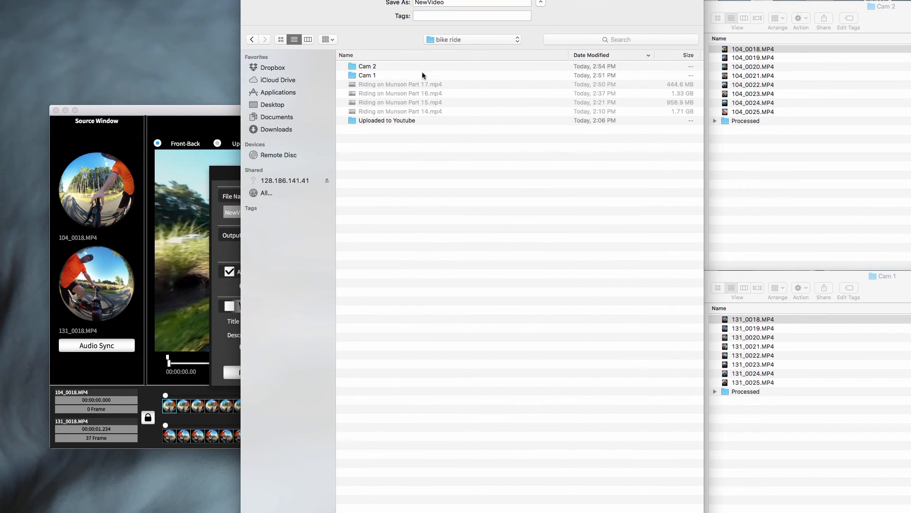
mouse_move(395, 86)
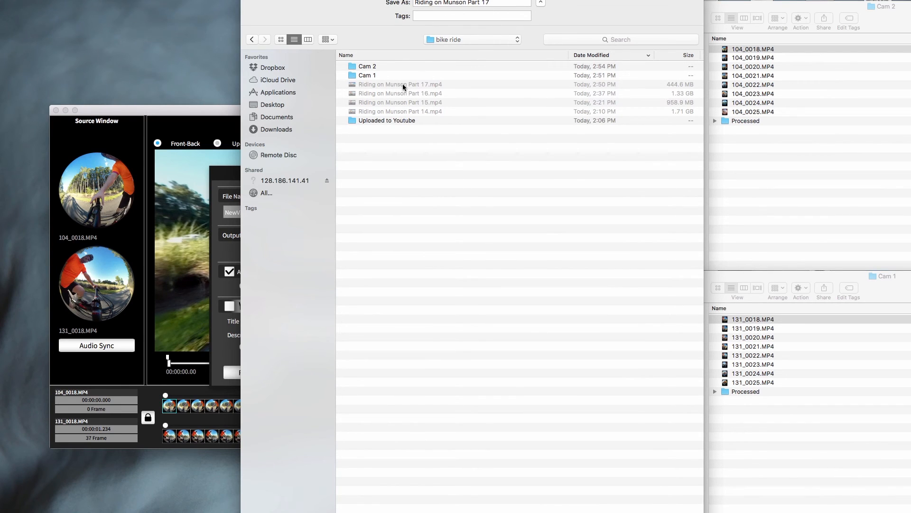
mouse_move(487, 16)
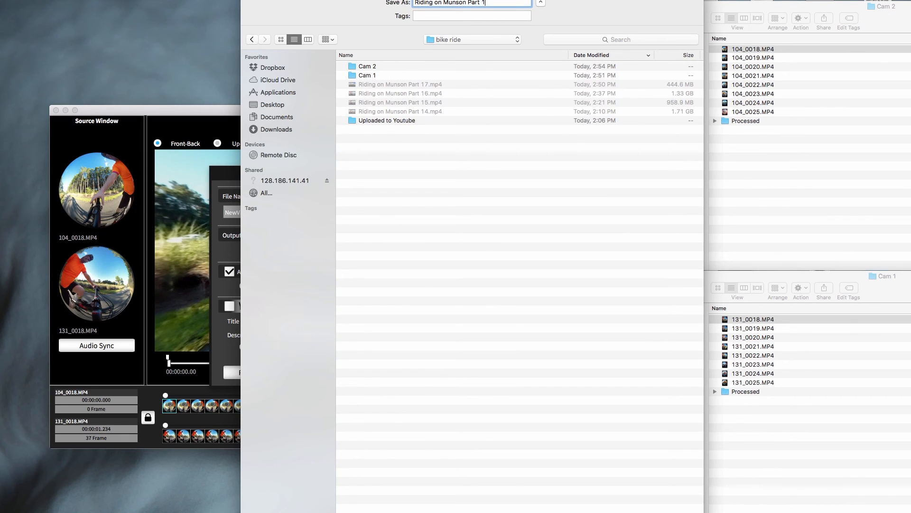
type("8")
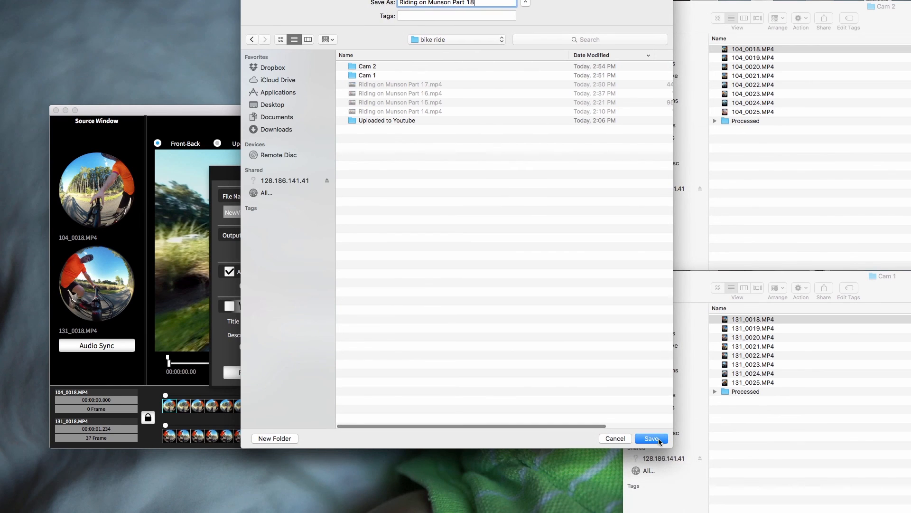
left_click(651, 439)
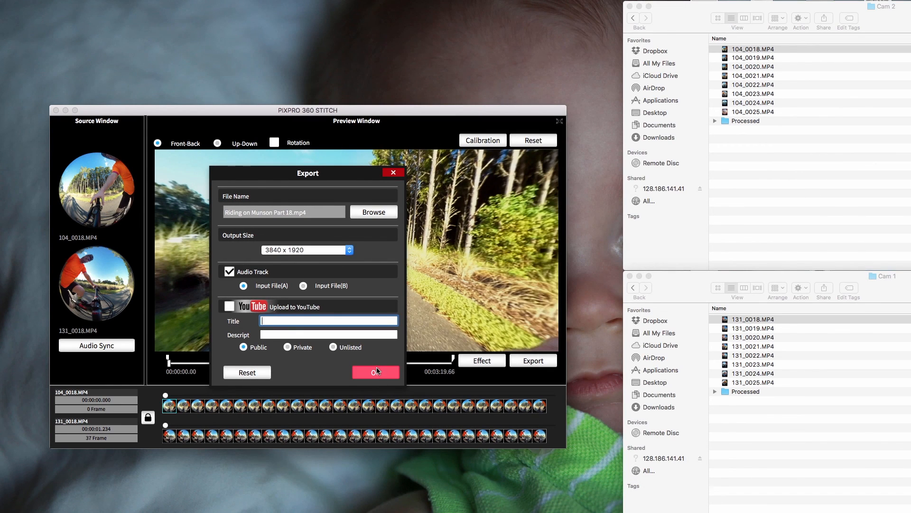
left_click(376, 372)
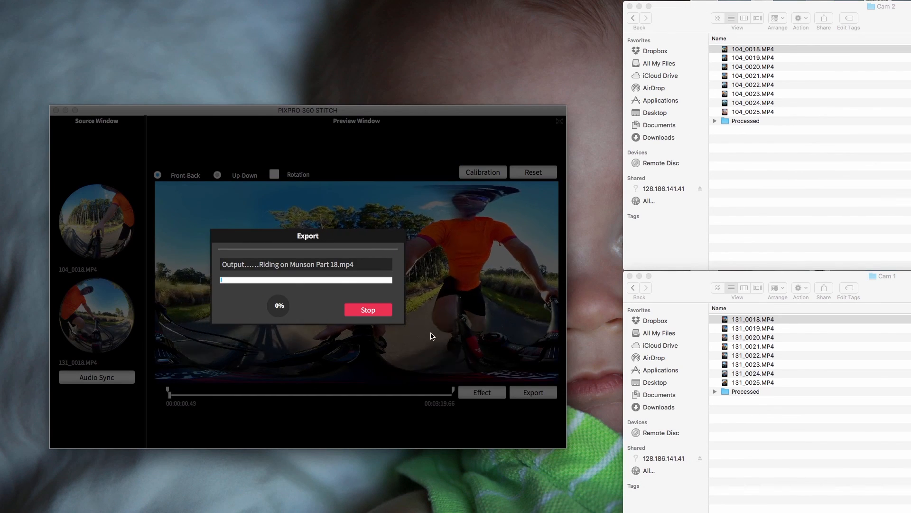